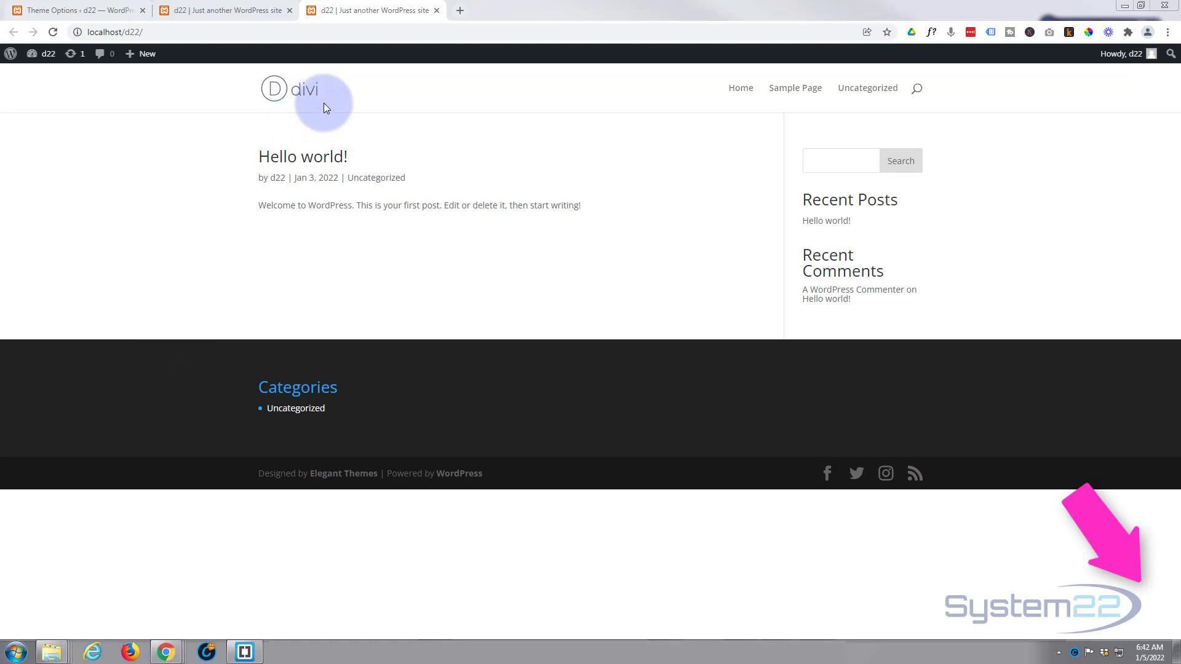
mouse_move(684, 301)
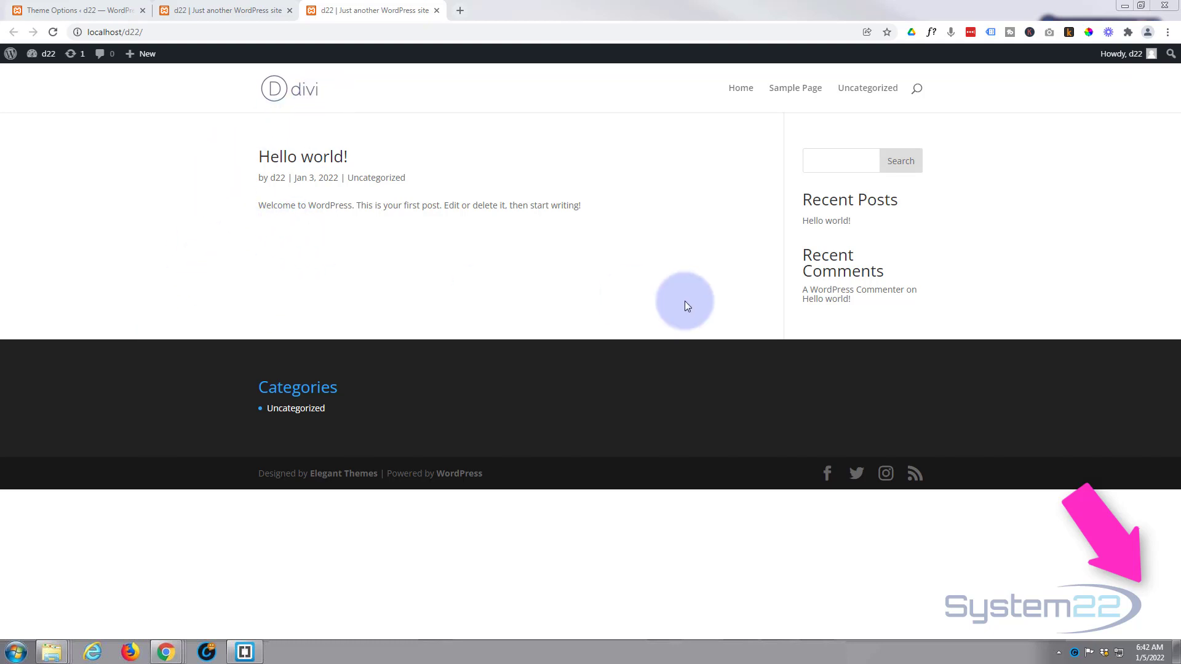
mouse_move(717, 190)
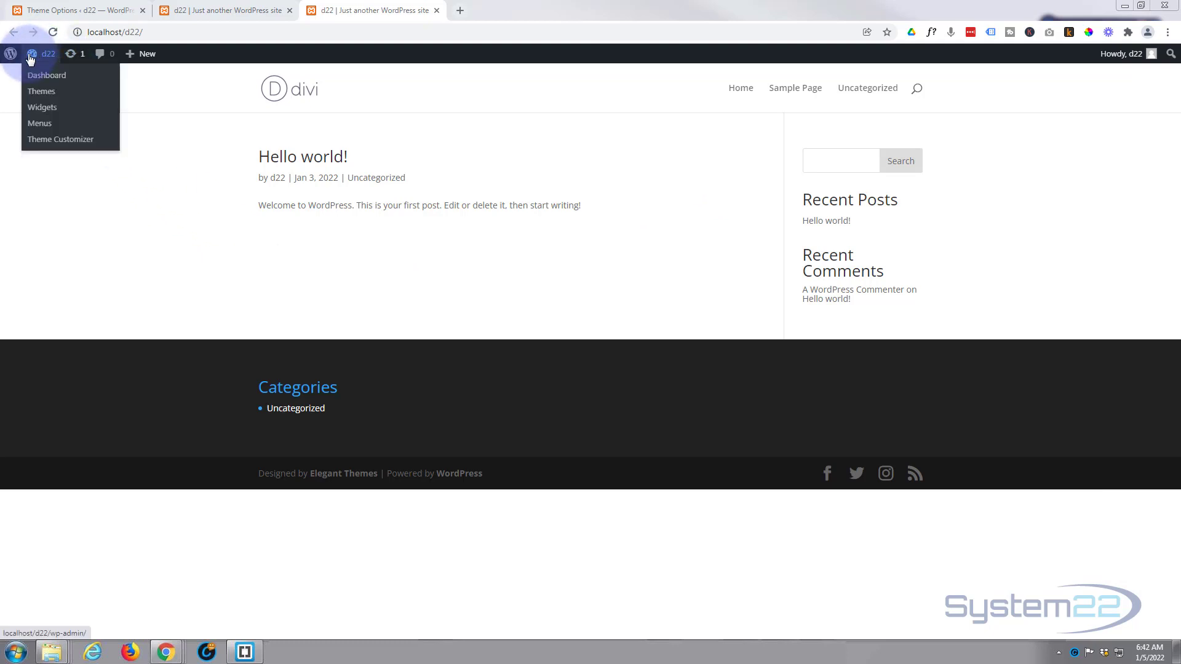
Go to the WordPress dashboard and load Divi Theme Options on its General settings.
click(46, 76)
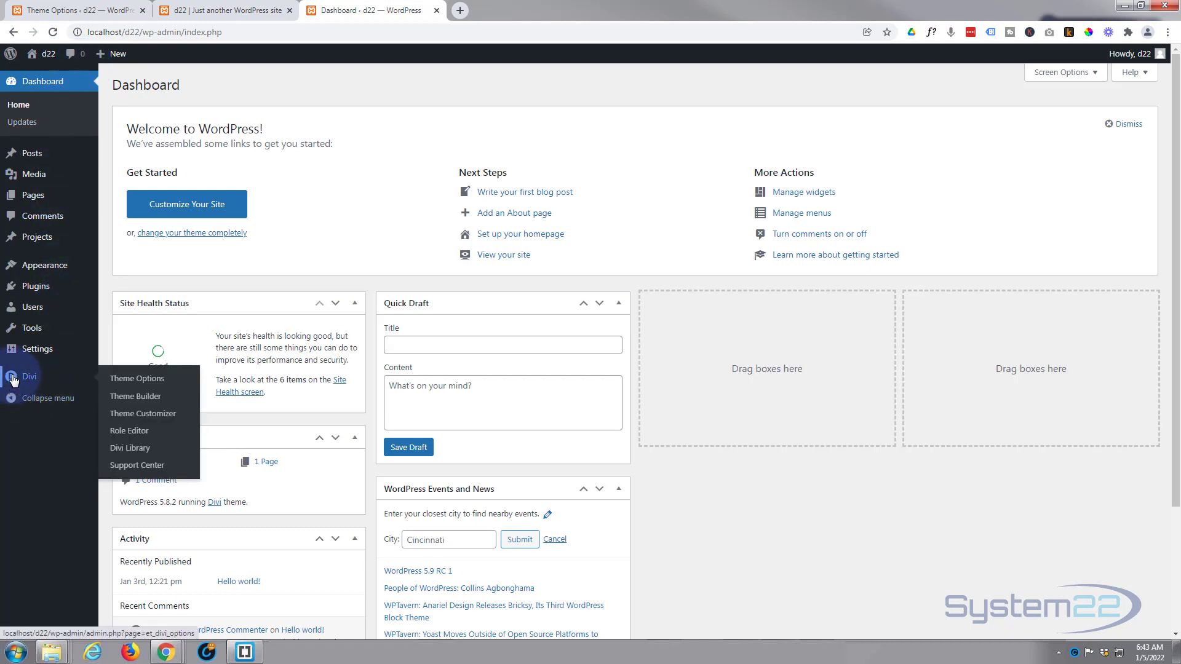
mouse_move(137, 379)
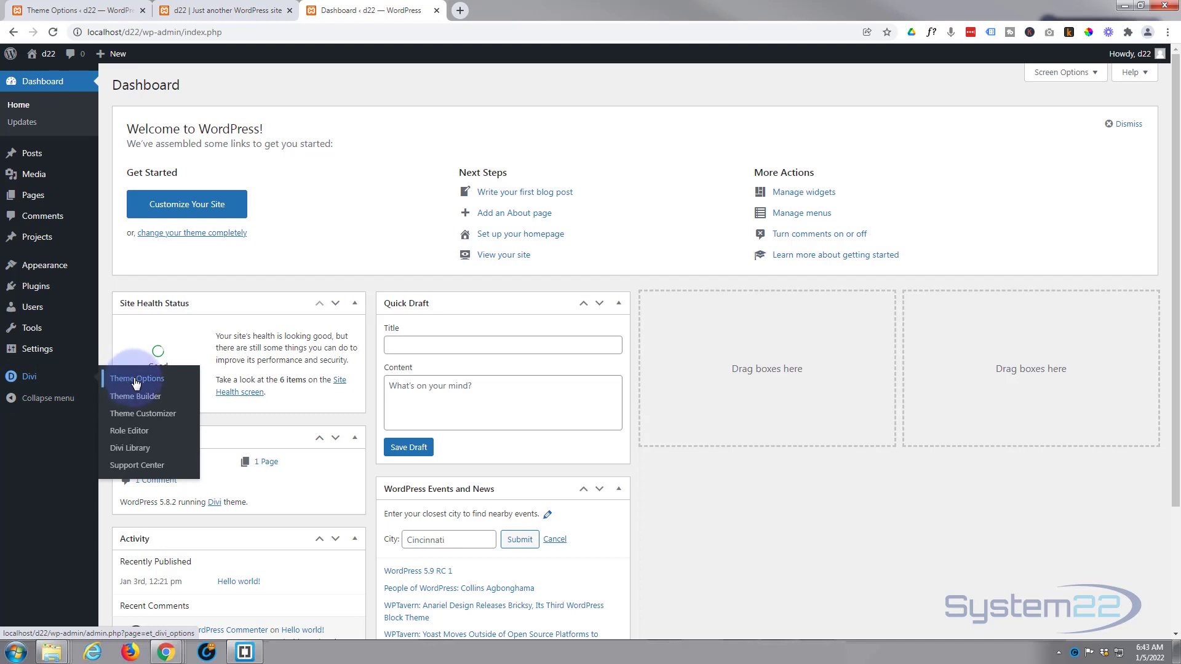
click(137, 378)
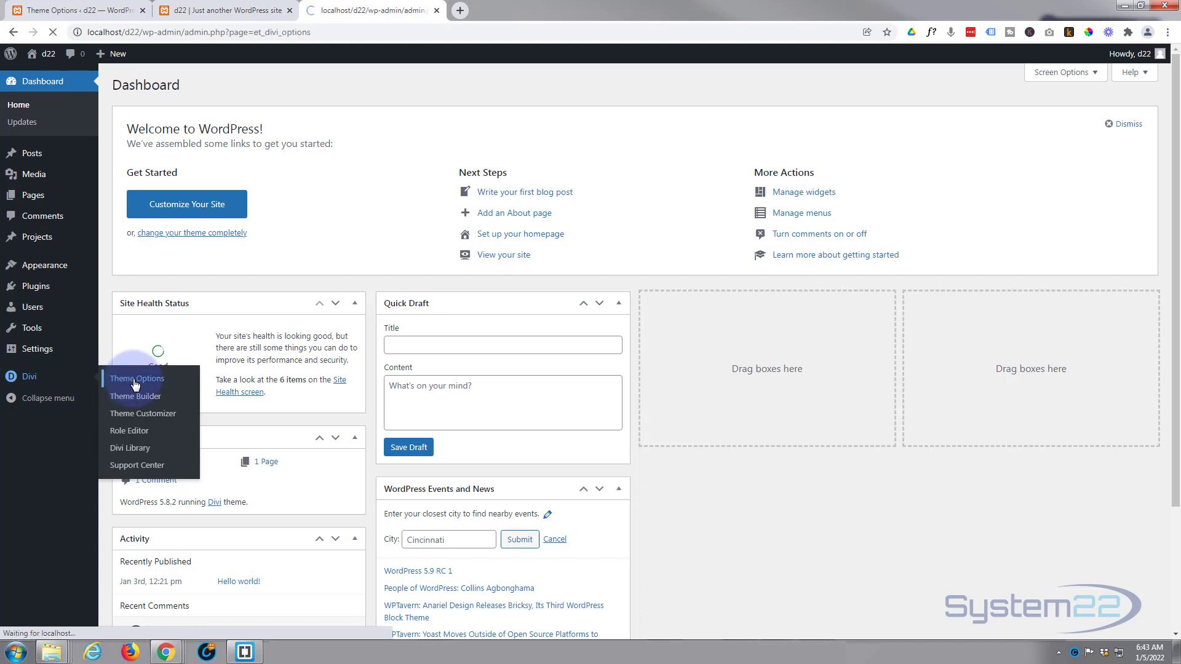
click(136, 377)
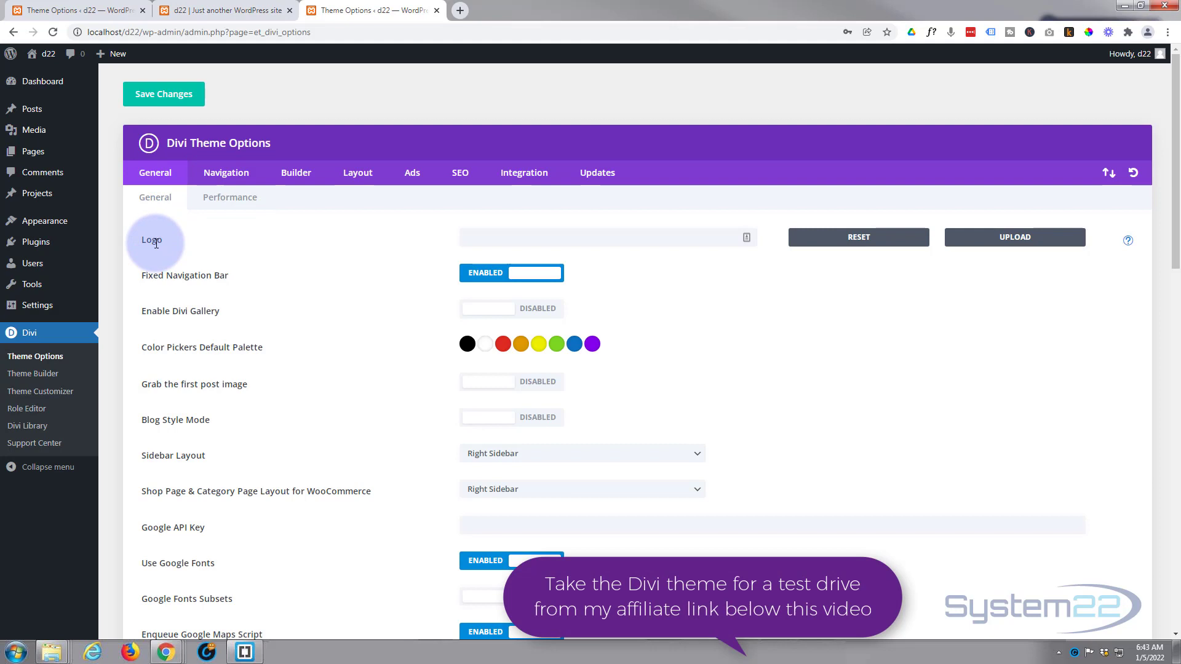
mouse_move(1015, 236)
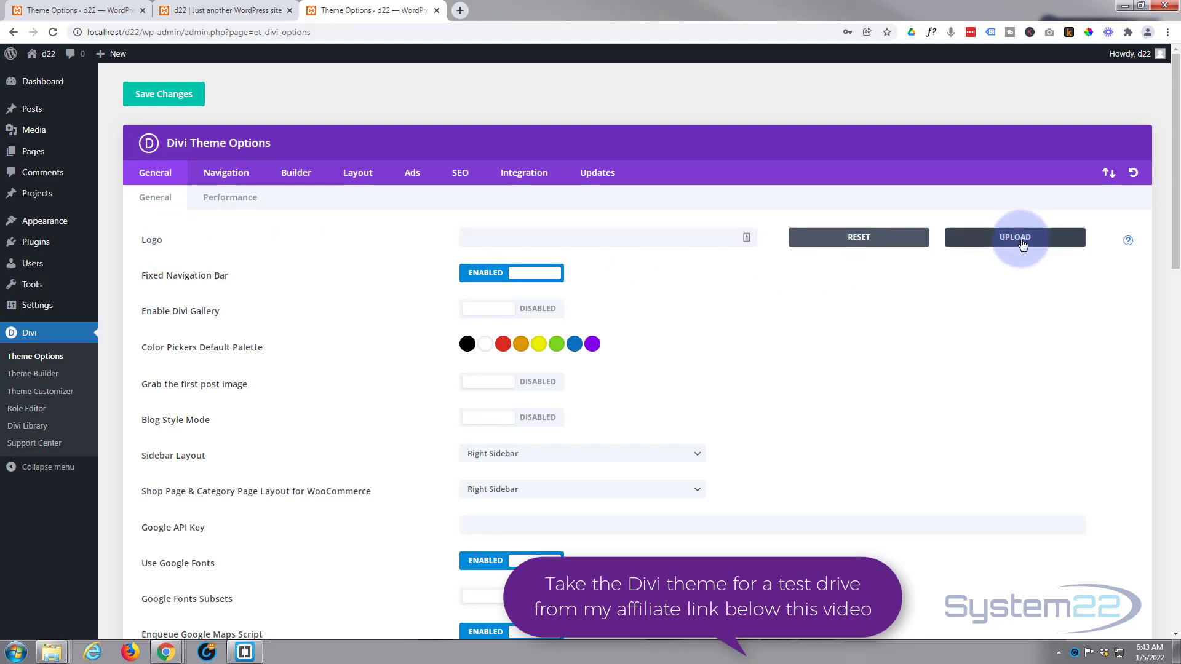
Begin an upload for the empty Logo field in Divi's General settings.
click(1015, 236)
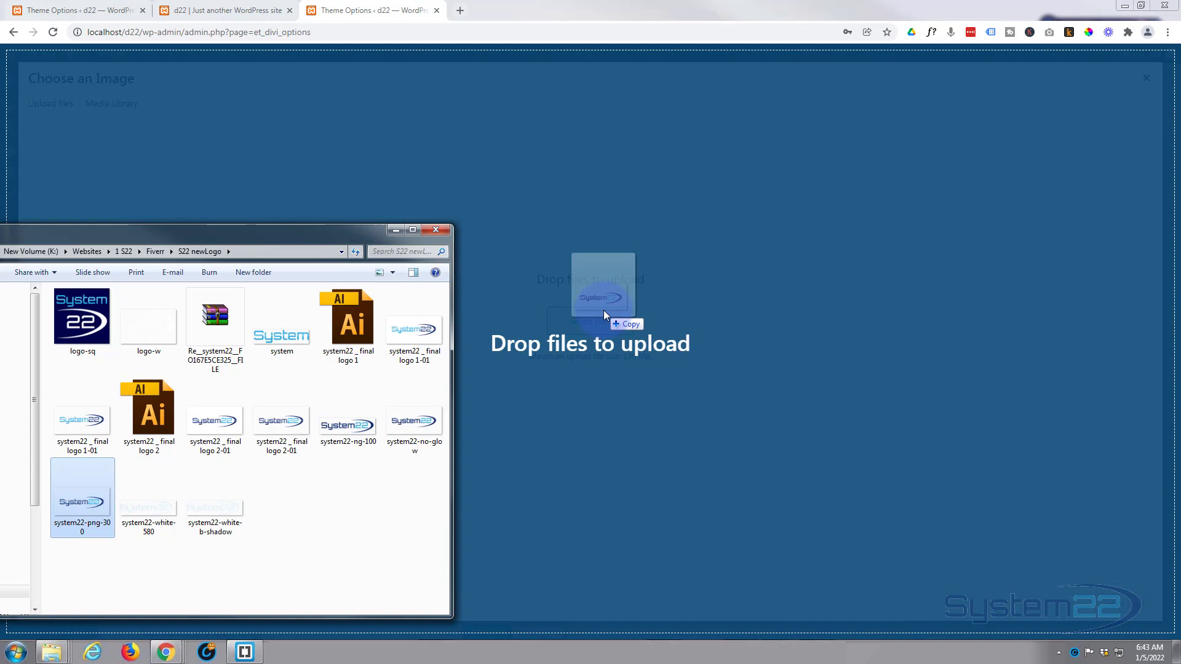
Drag system22-png-300.png from Windows Explorer into the image chooser to upload it.
drag(81, 493, 603, 302)
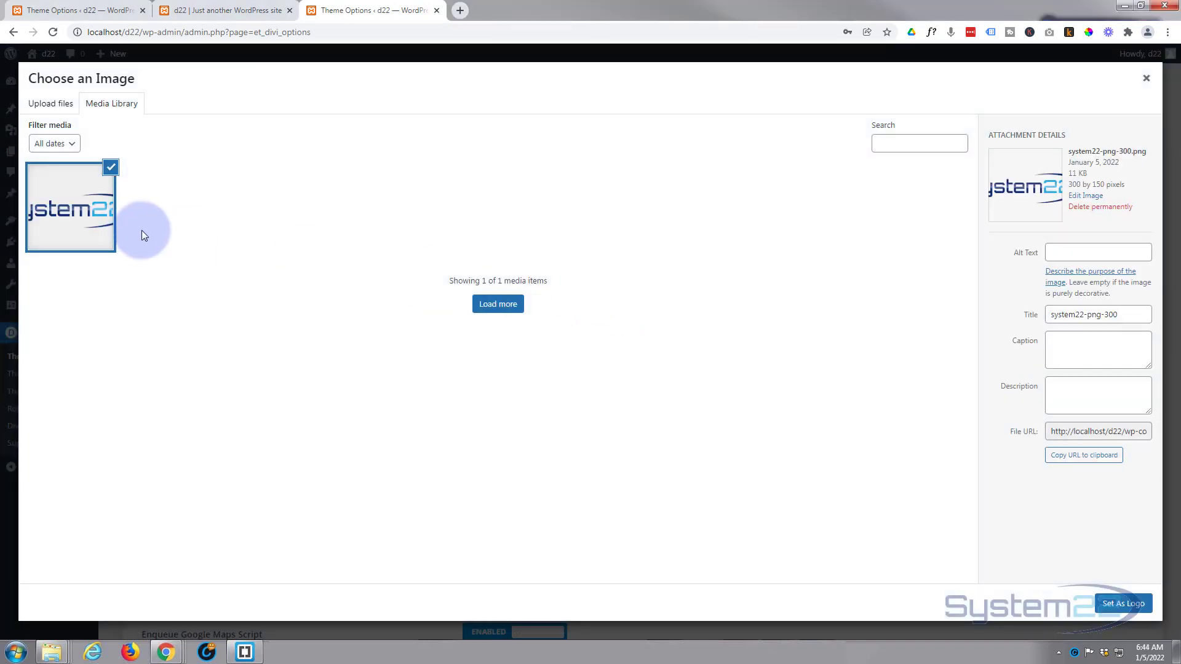
mouse_move(70, 177)
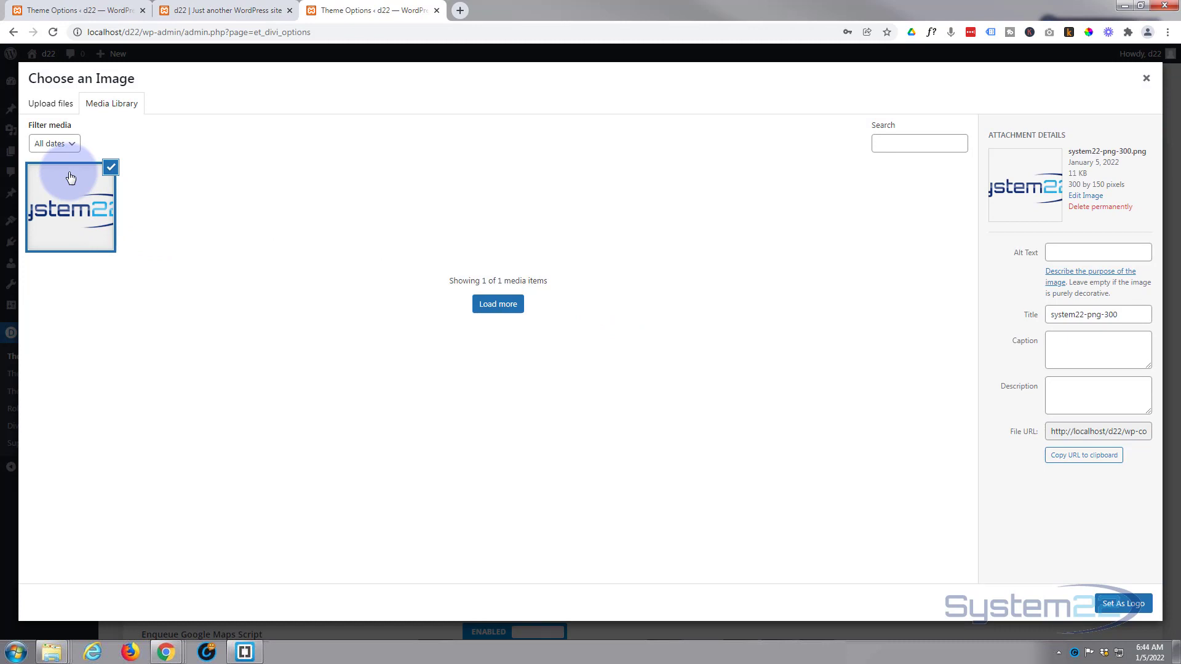
mouse_move(87, 197)
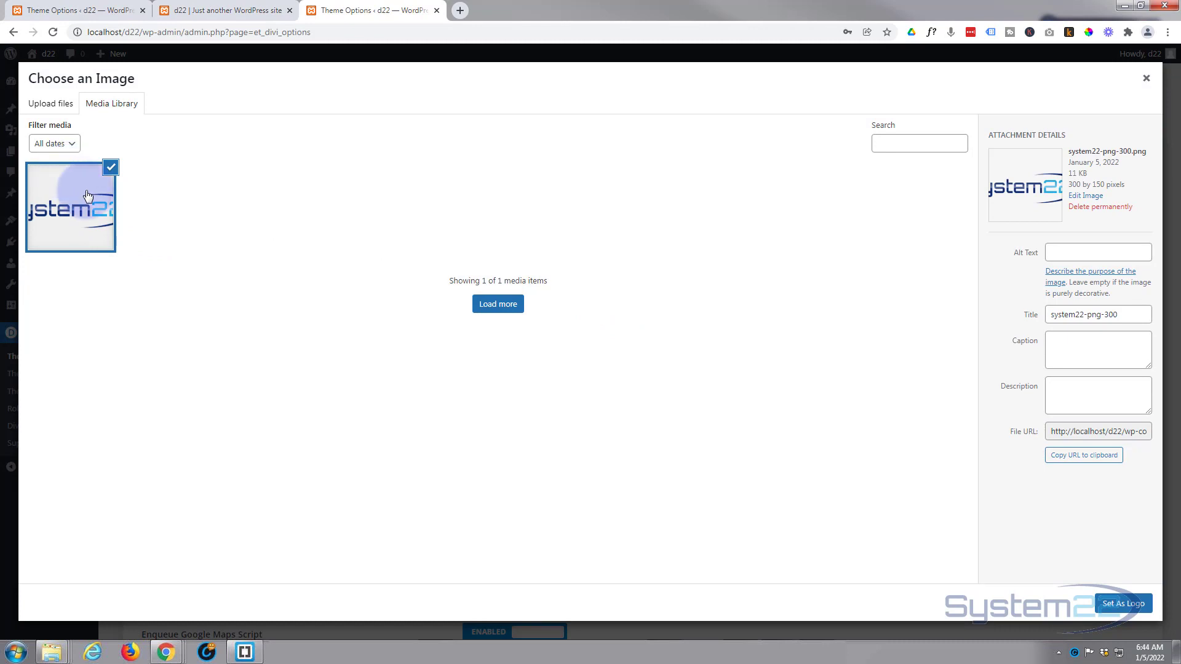
mouse_move(751, 267)
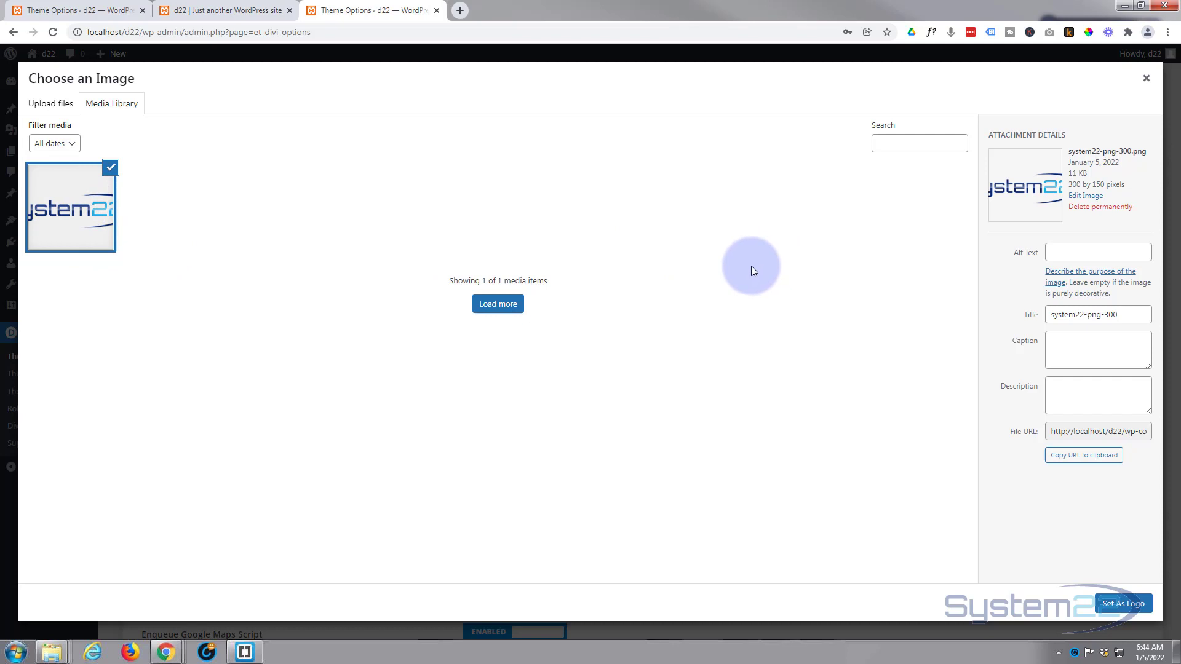
mouse_move(1026, 230)
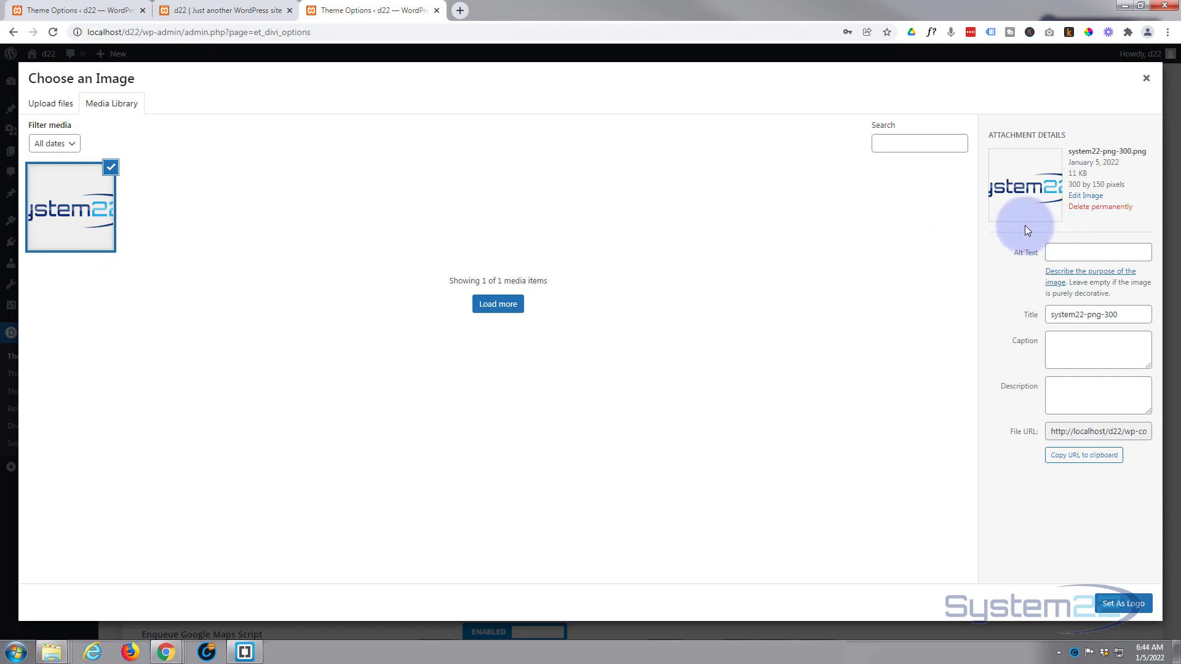
mouse_move(1053, 188)
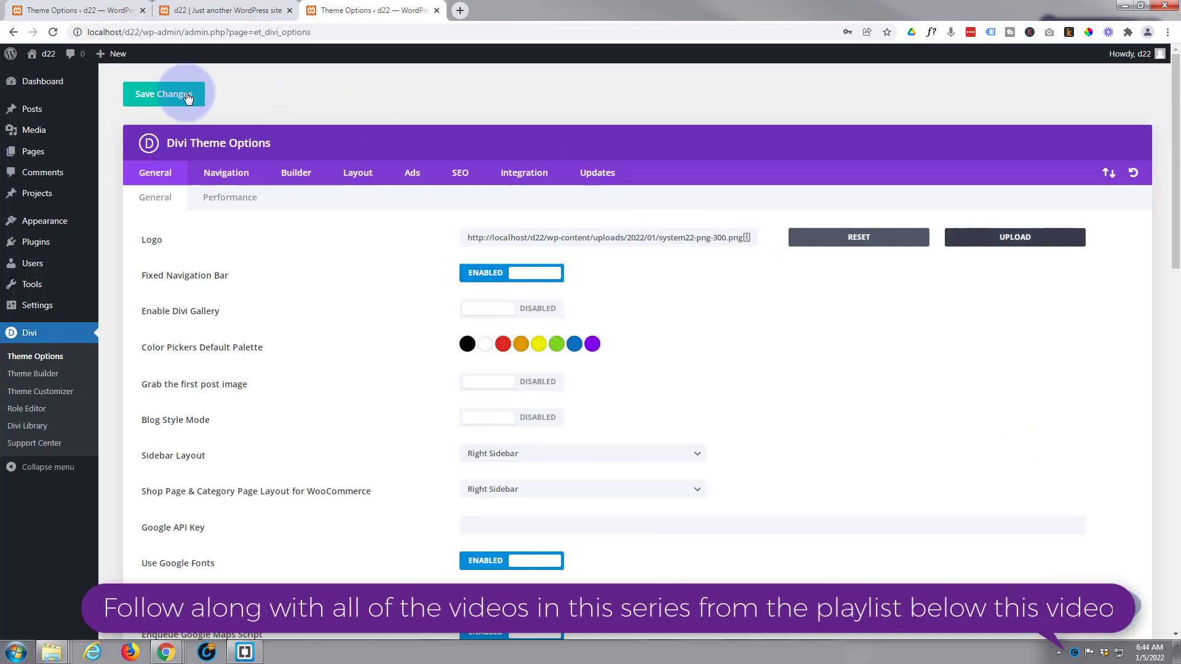
Save the Divi theme options so system22-png-300.png is stored as the site logo.
click(164, 93)
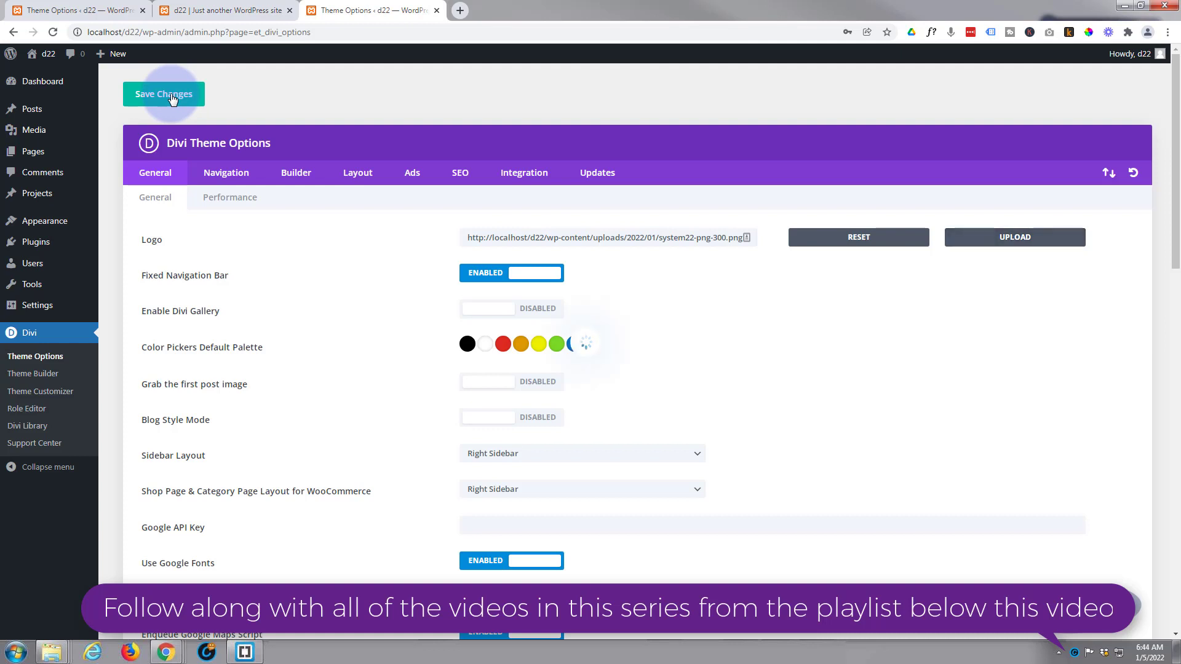
click(584, 343)
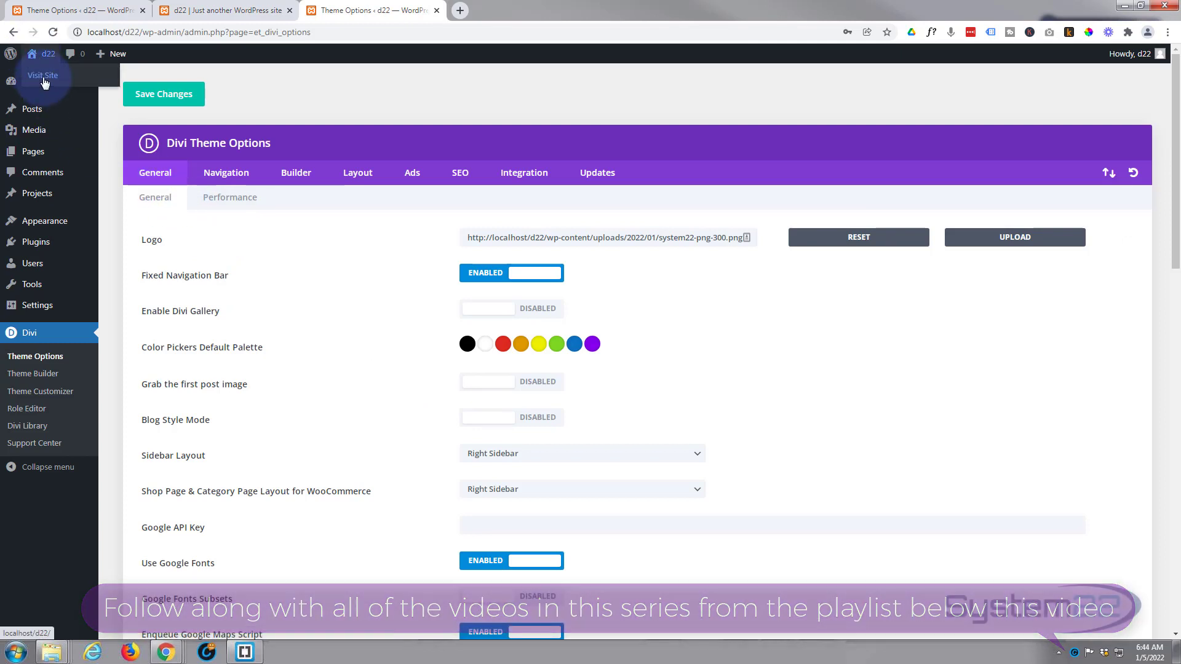
Visit the live homepage and confirm the System22 logo now appears in the header.
click(369, 10)
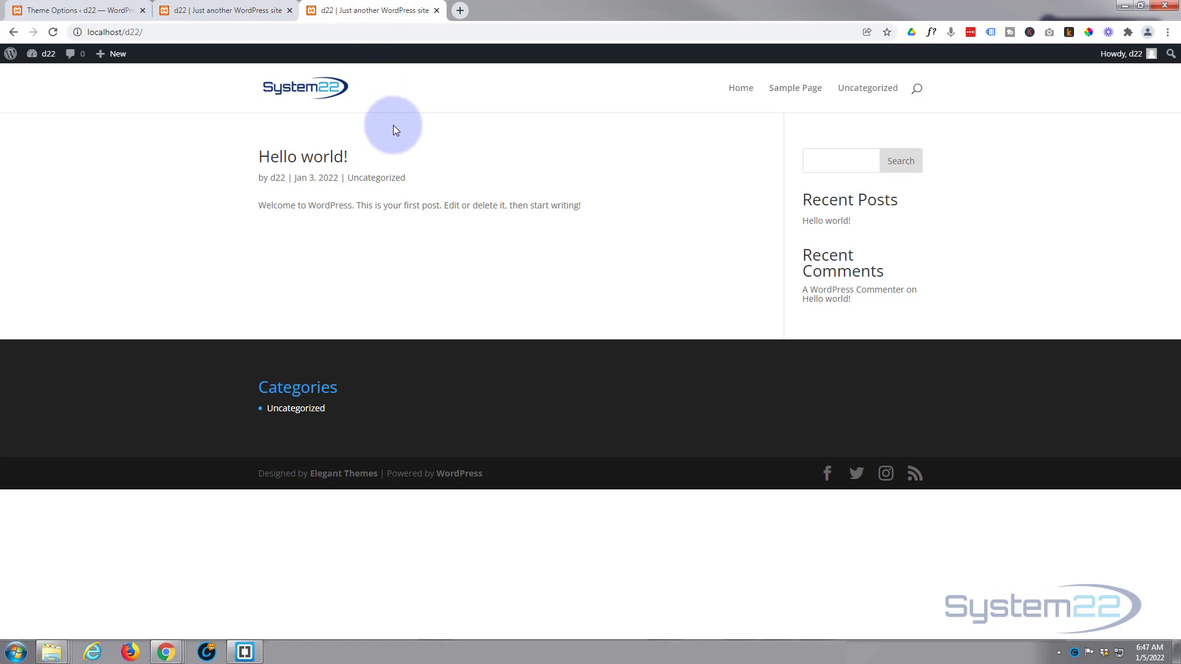
mouse_move(256, 98)
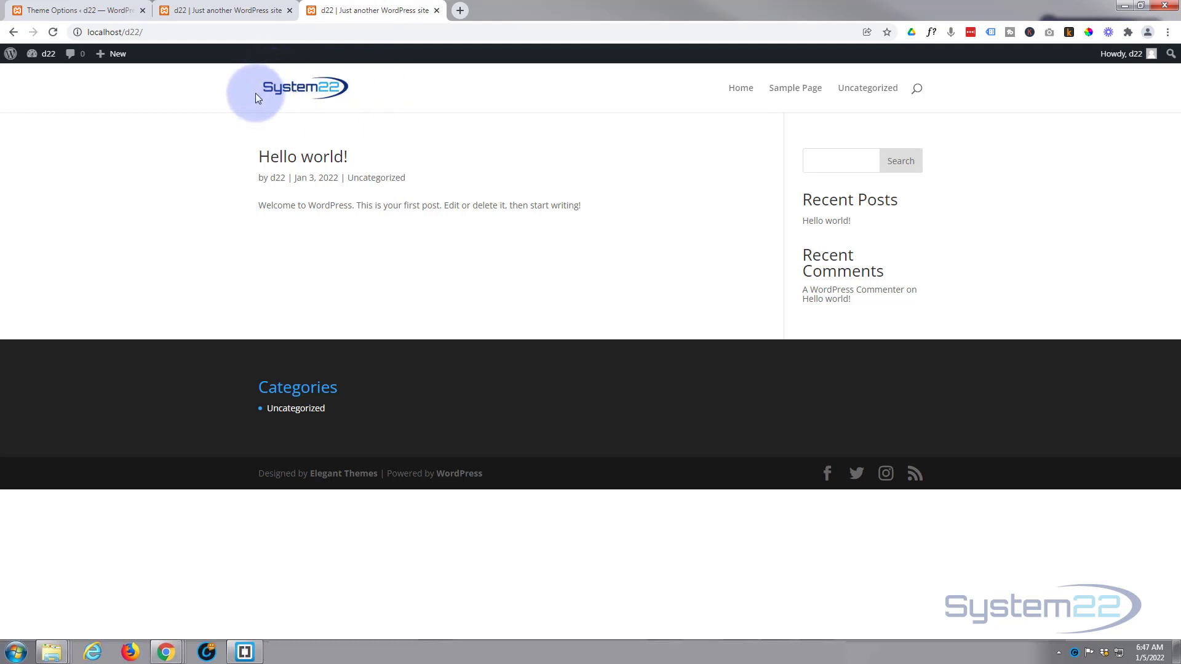